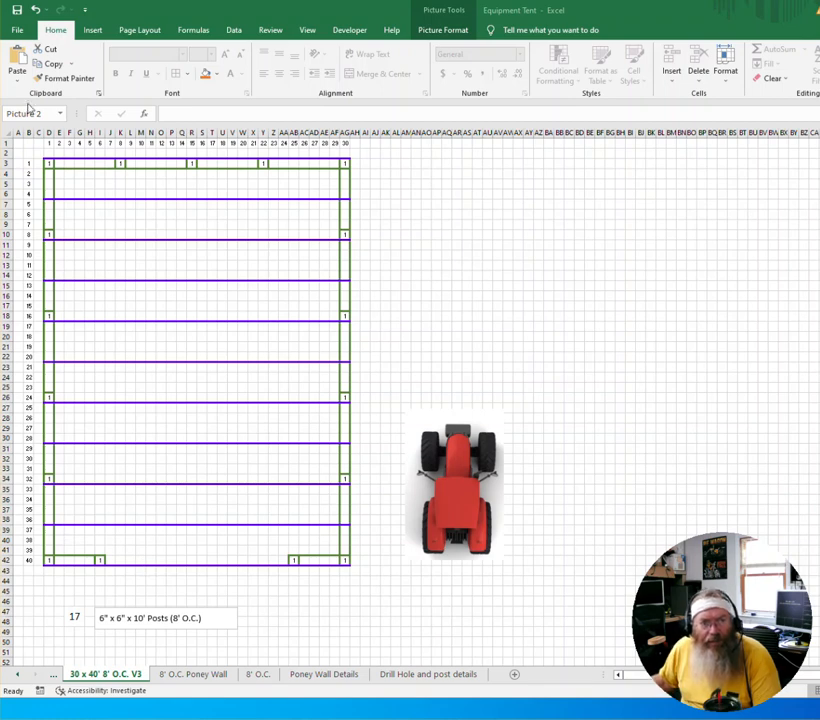
- Check the numbering formulas, then move both tractor pictures beside the post layout
click(454, 485)
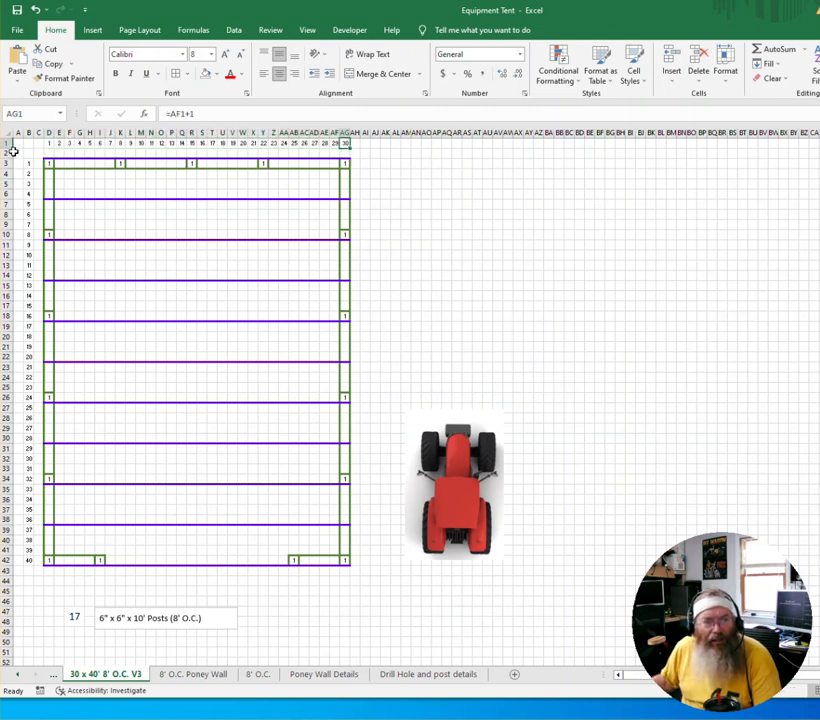
click(28, 162)
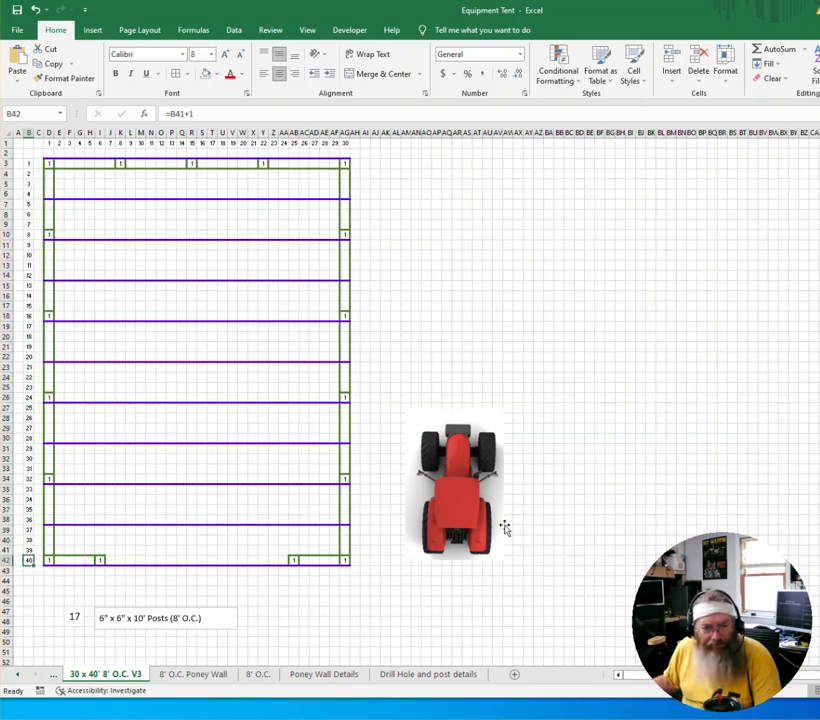
drag(455, 490, 210, 600)
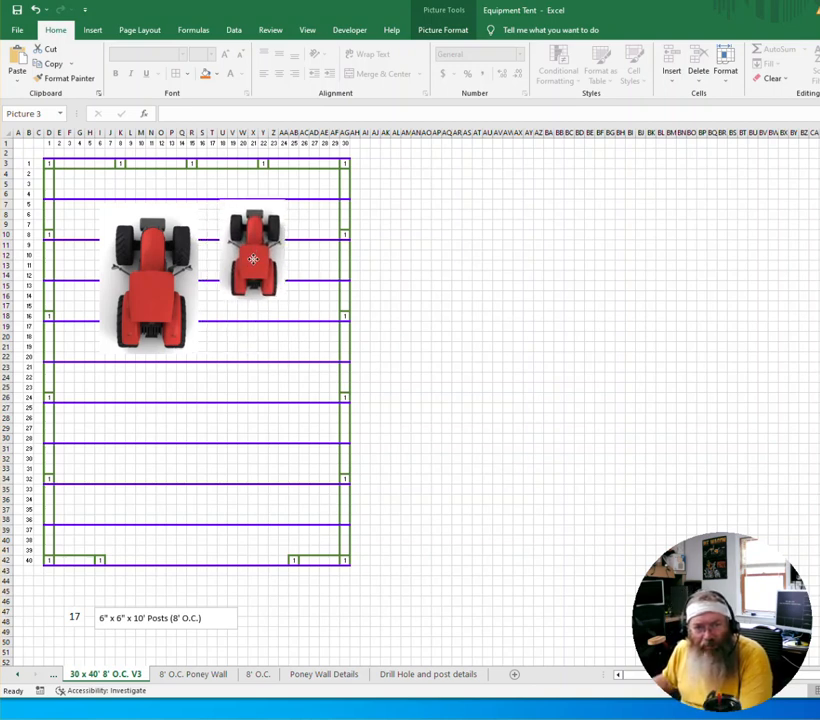
drag(253, 255, 253, 415)
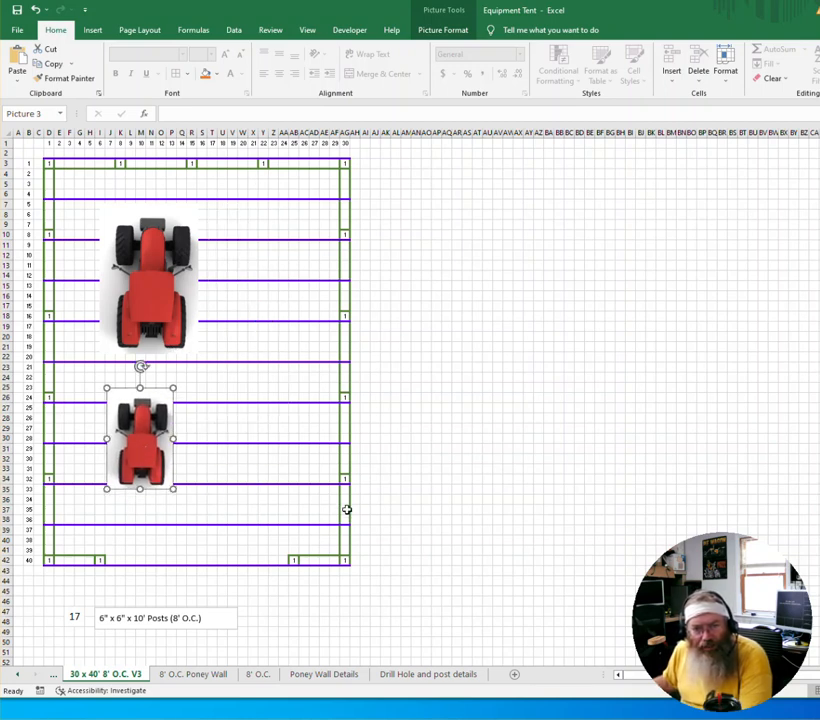
mouse_move(424, 558)
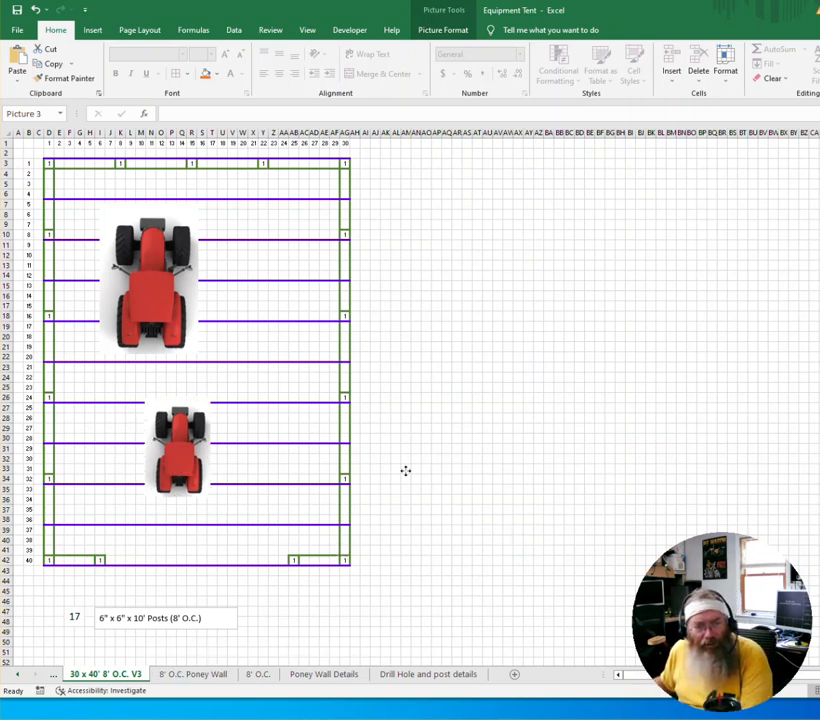
drag(150, 280, 640, 305)
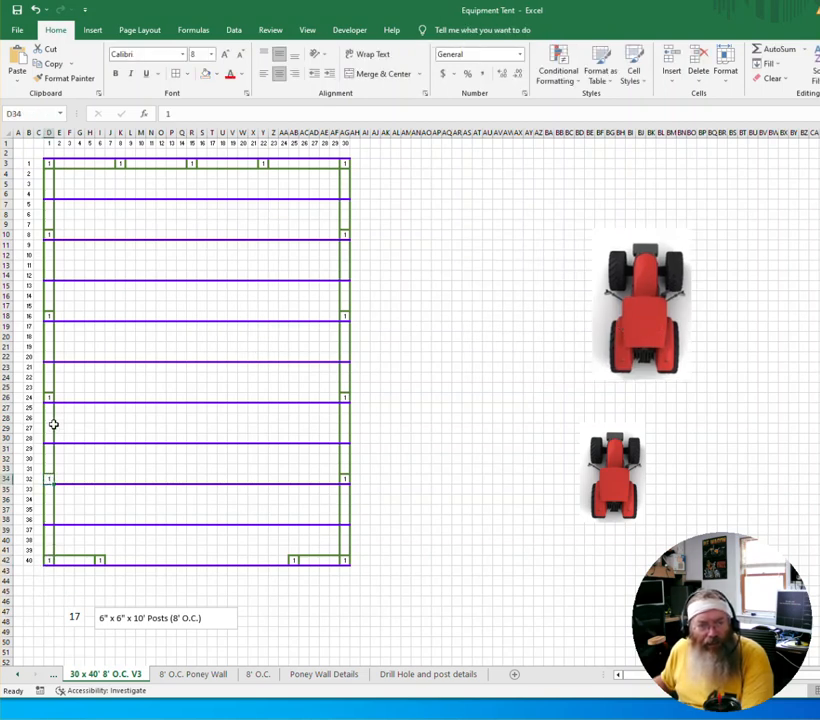
- Inspect the wall and corner post markers and the SUM formula giving 17 posts
click(64, 253)
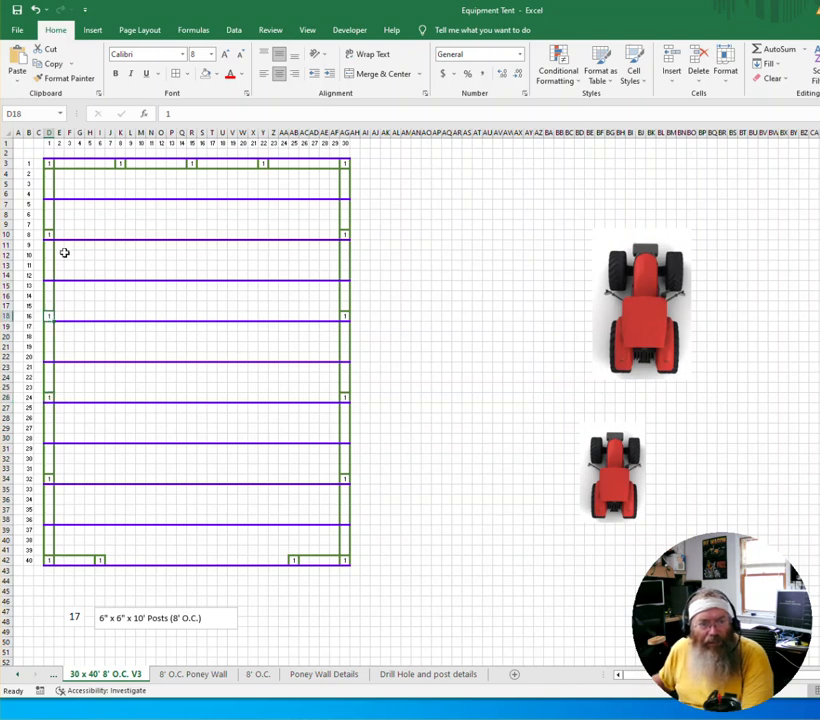
click(48, 164)
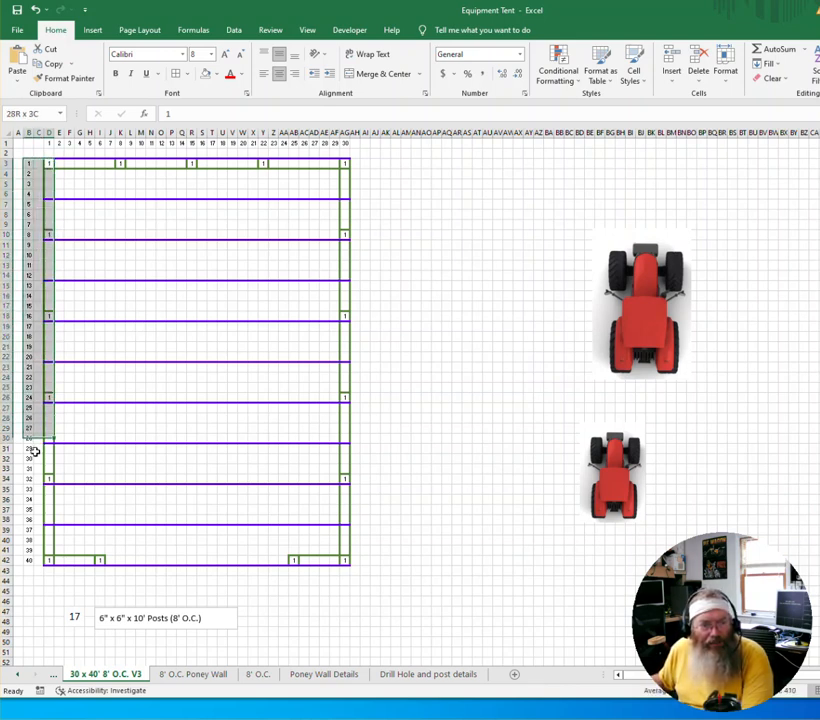
click(48, 173)
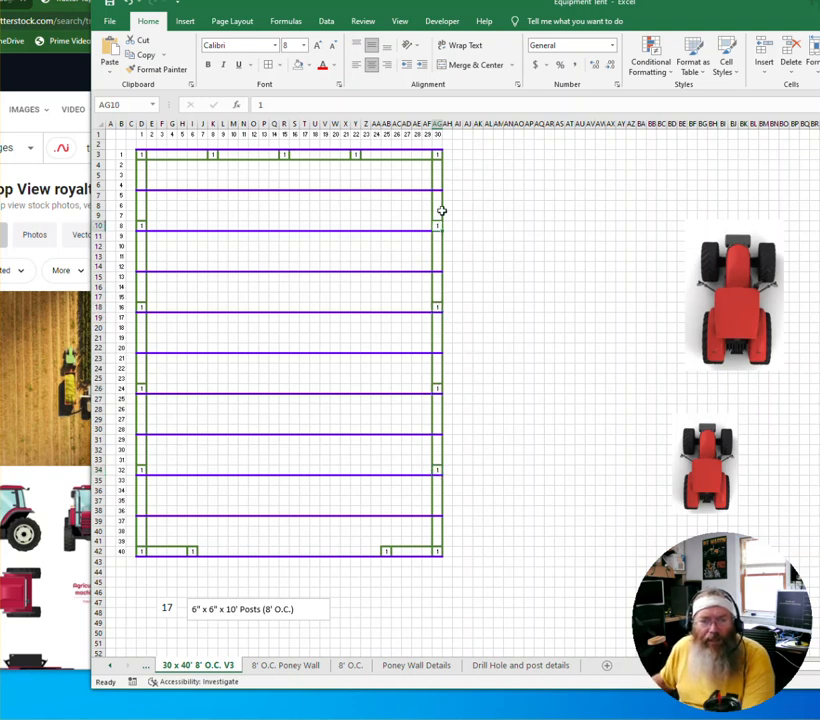
click(152, 155)
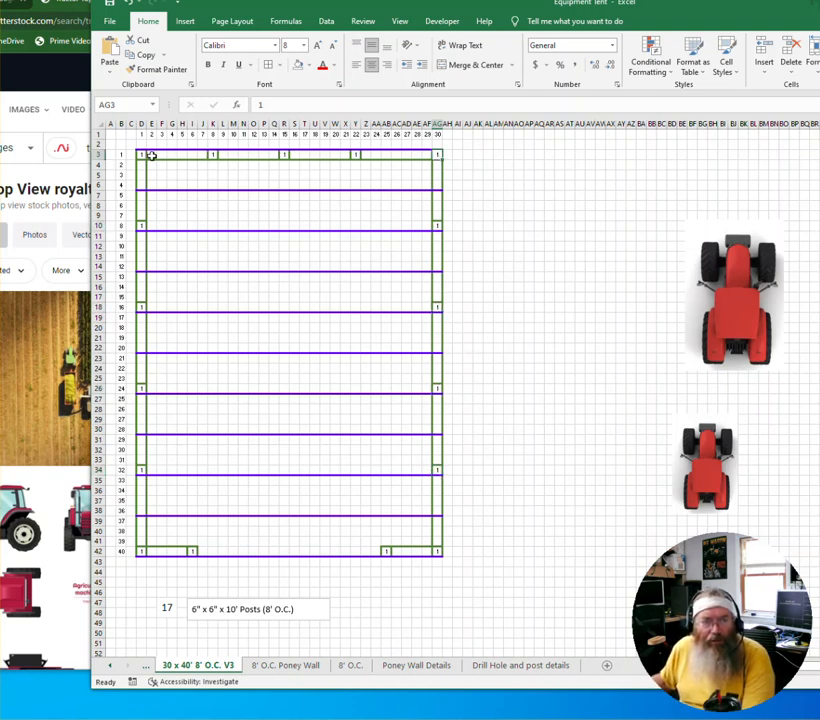
click(356, 154)
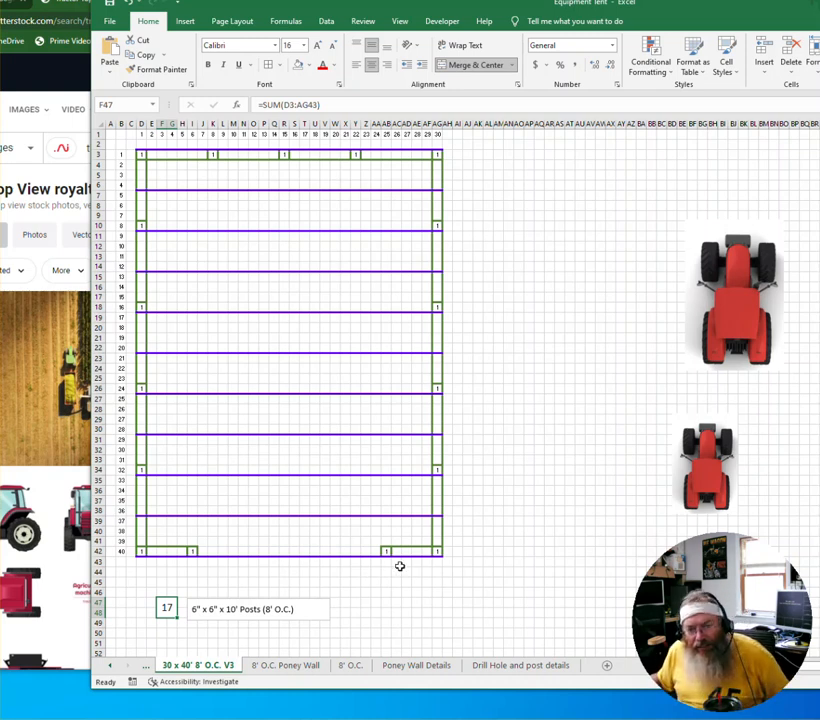
mouse_move(314, 564)
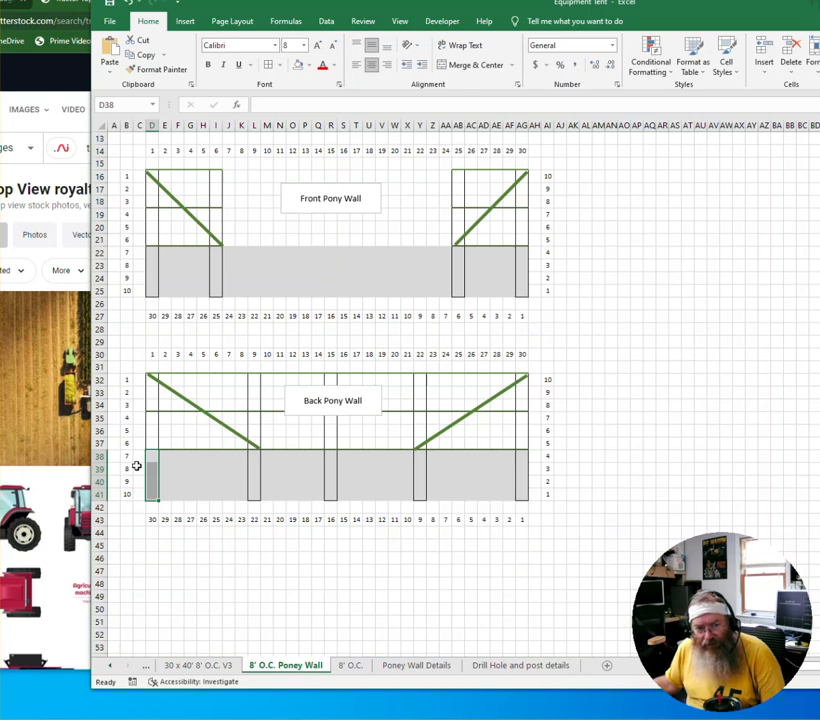
- Check the front and back wall column-number formulas, then show the 8' O.C. sheet
click(126, 493)
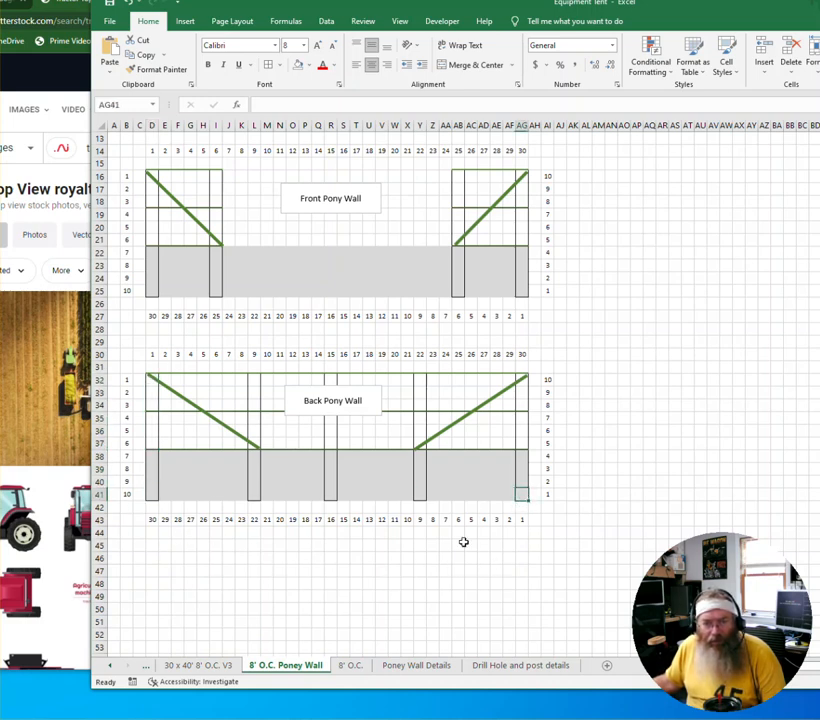
click(330, 495)
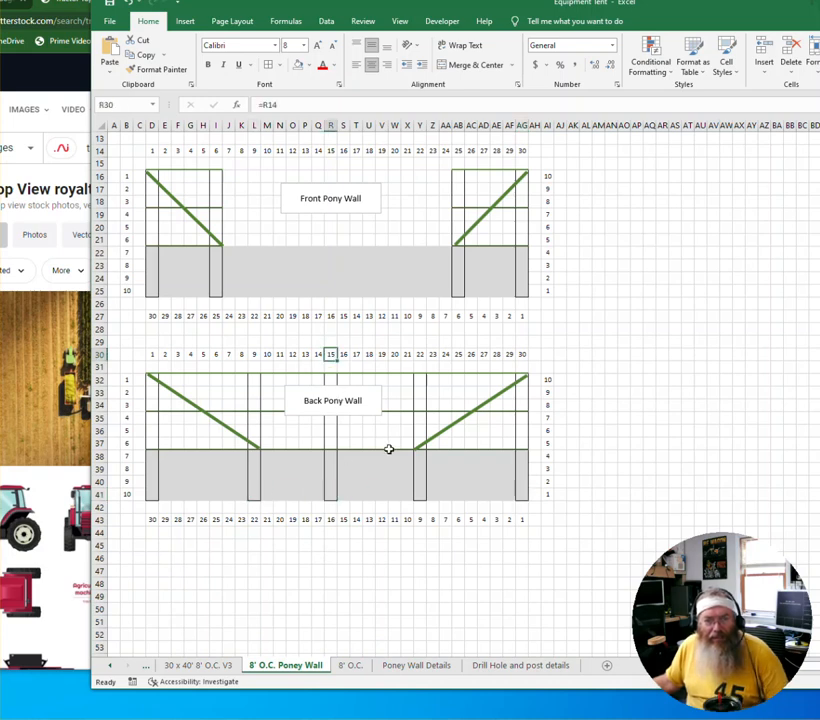
mouse_move(255, 413)
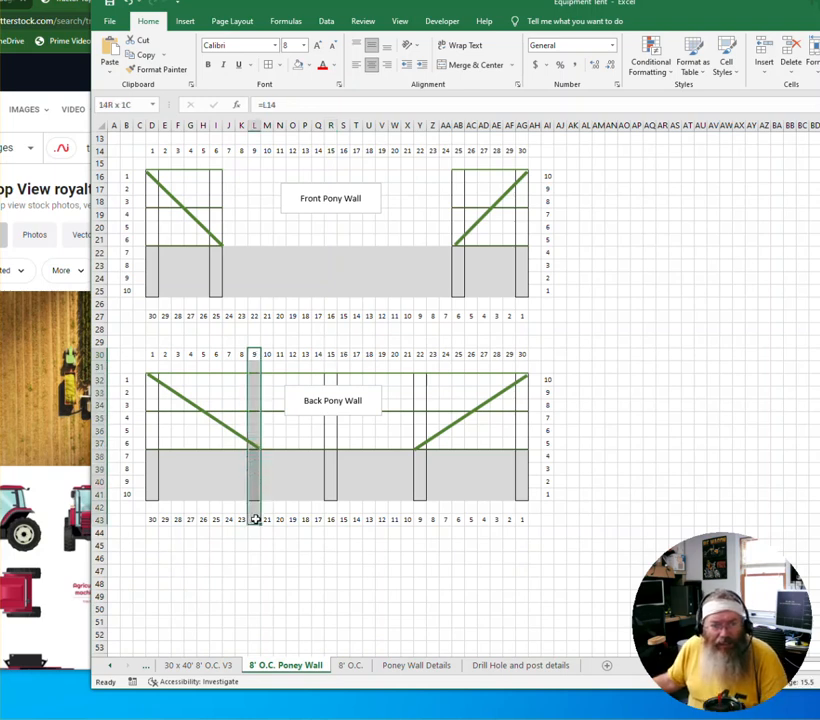
click(240, 380)
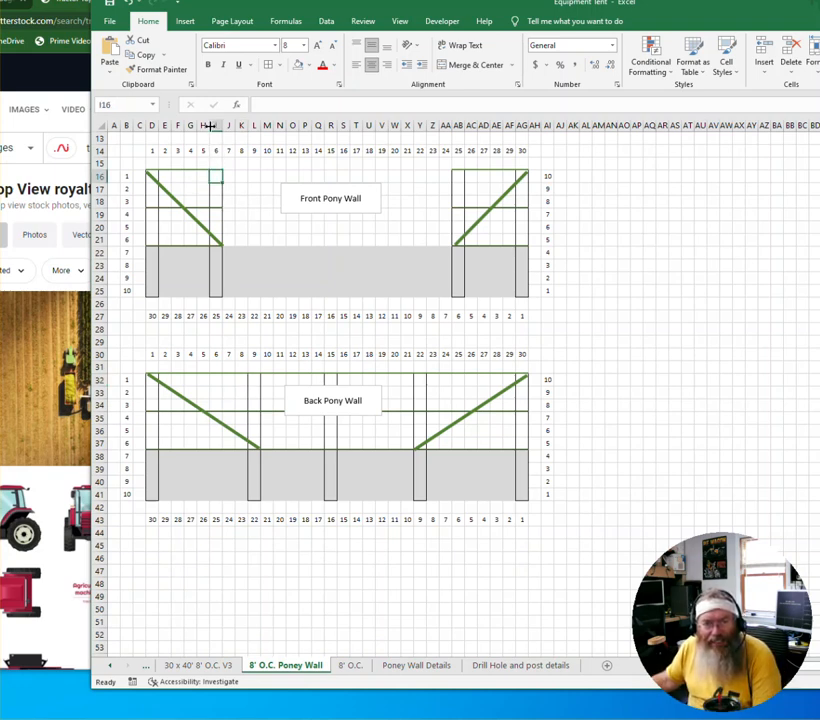
click(459, 150)
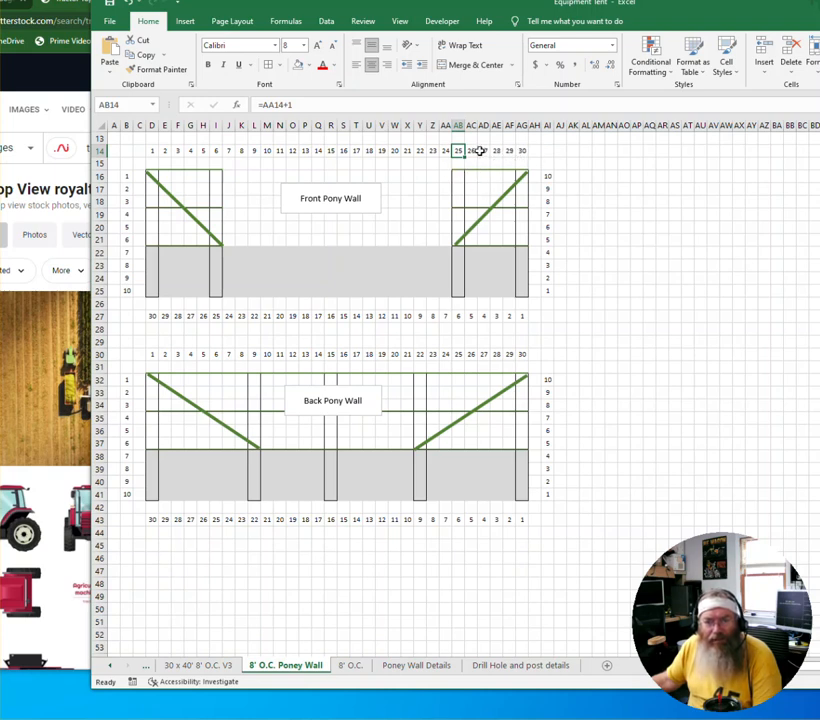
click(522, 150)
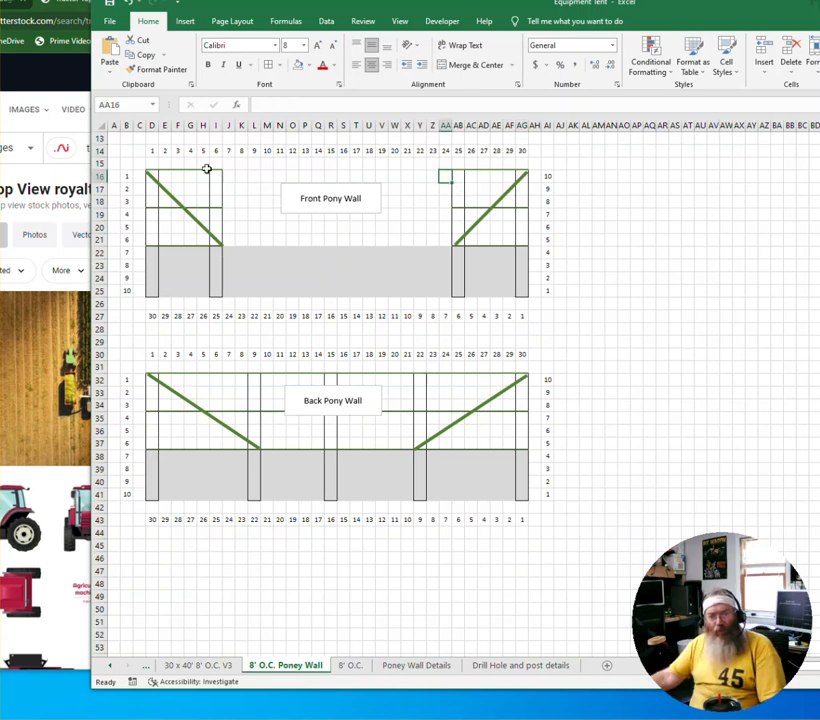
mouse_move(440, 319)
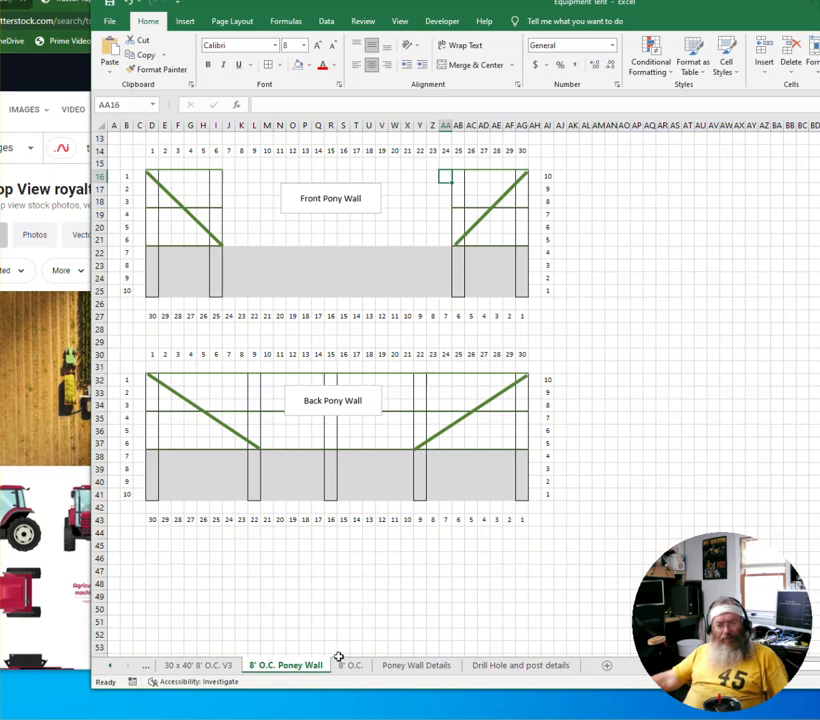
click(349, 665)
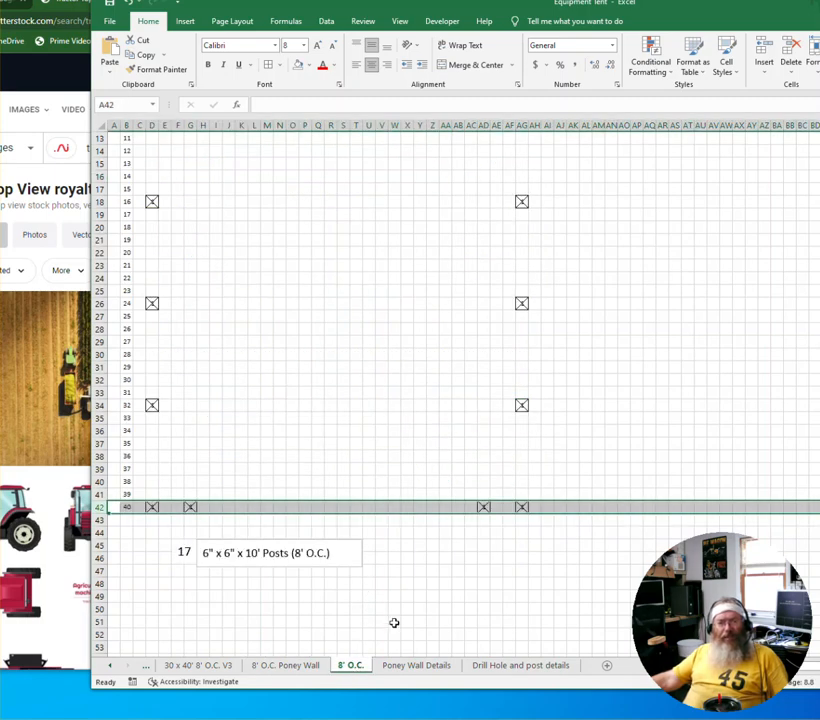
- Open the Poney Wall Details sheet with post depth, auger hole, purlin and gravel notes
scroll(down, 3)
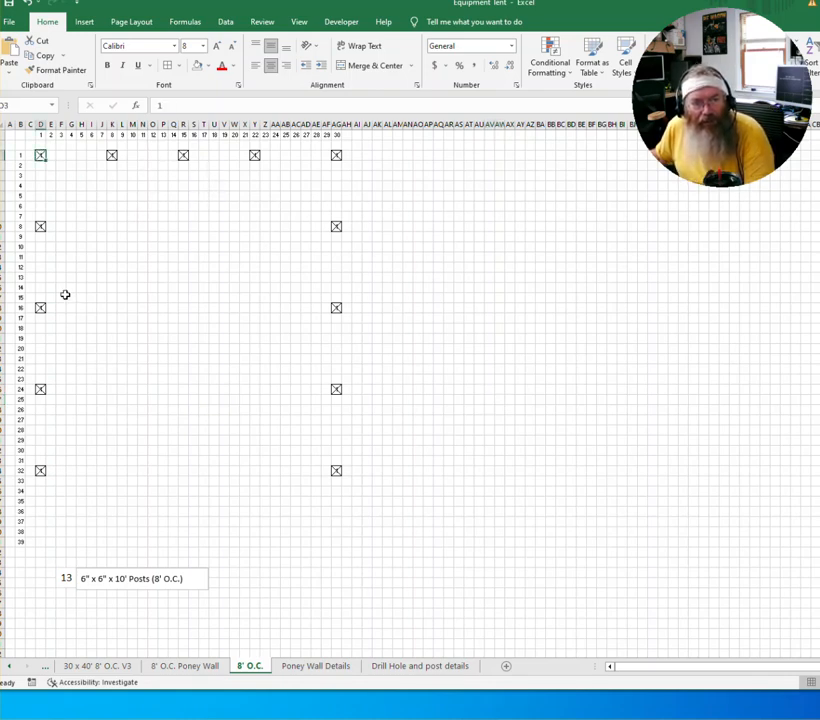
mouse_move(38, 542)
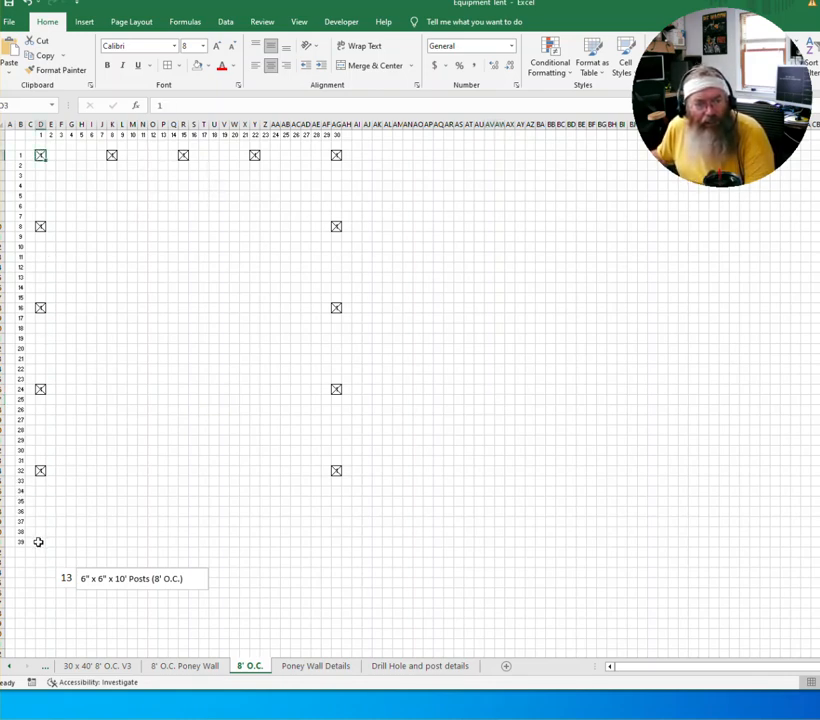
click(40, 542)
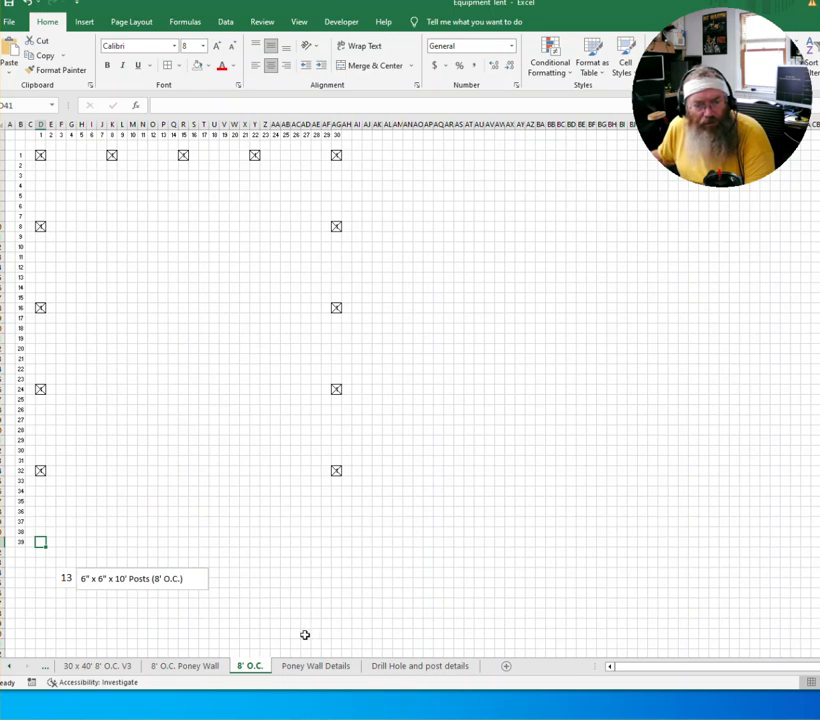
click(315, 665)
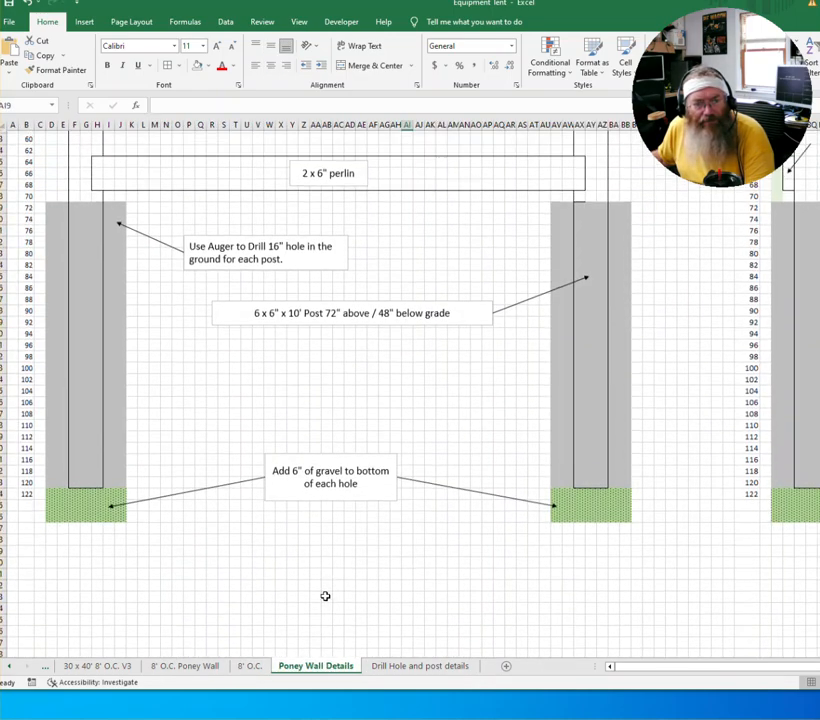
- Reword the gravel note to 'Add 6" 2 x20" concrete pads' and open Drill Hole and post details
scroll(up, 3)
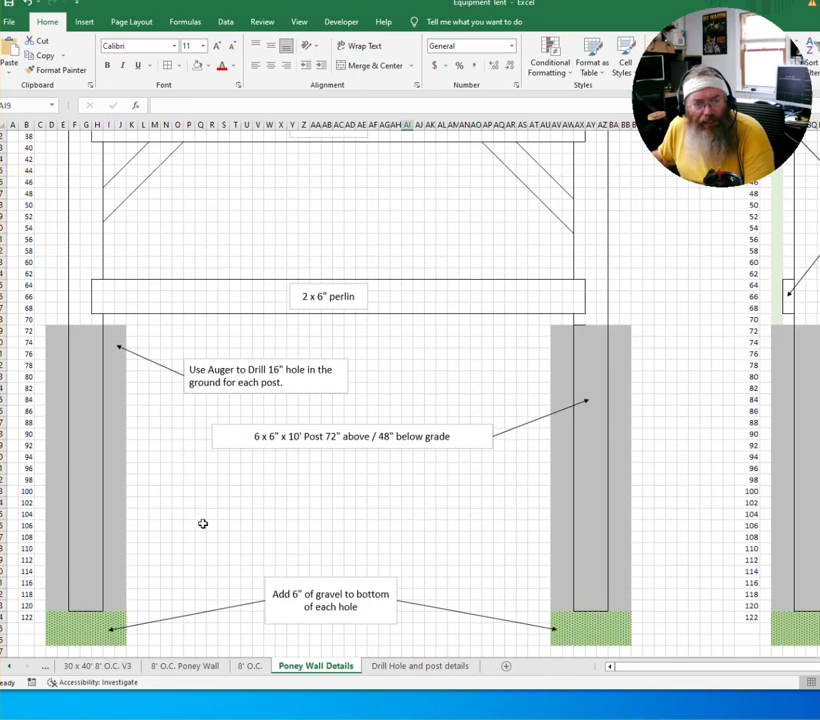
scroll(down, 3)
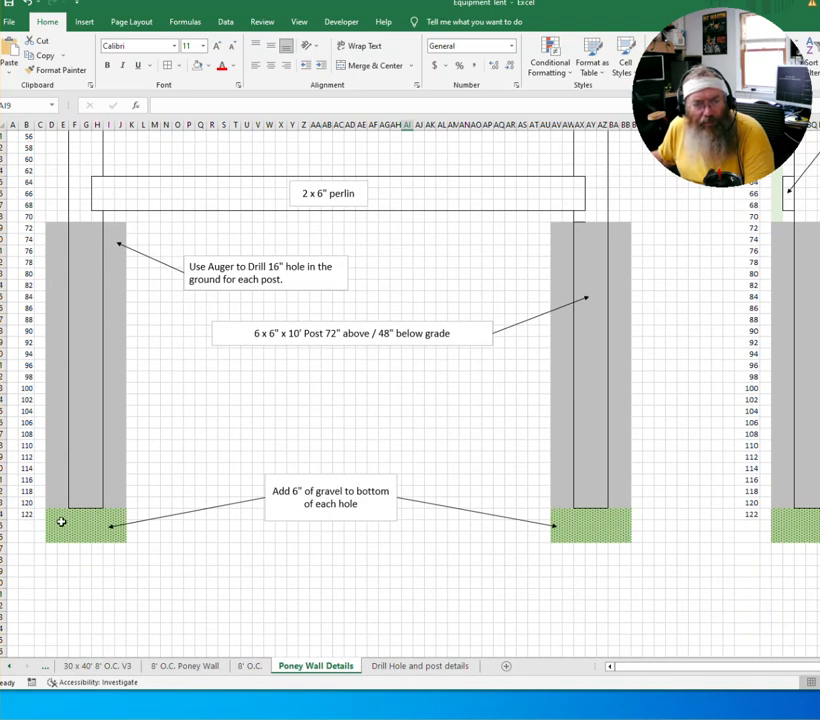
click(61, 525)
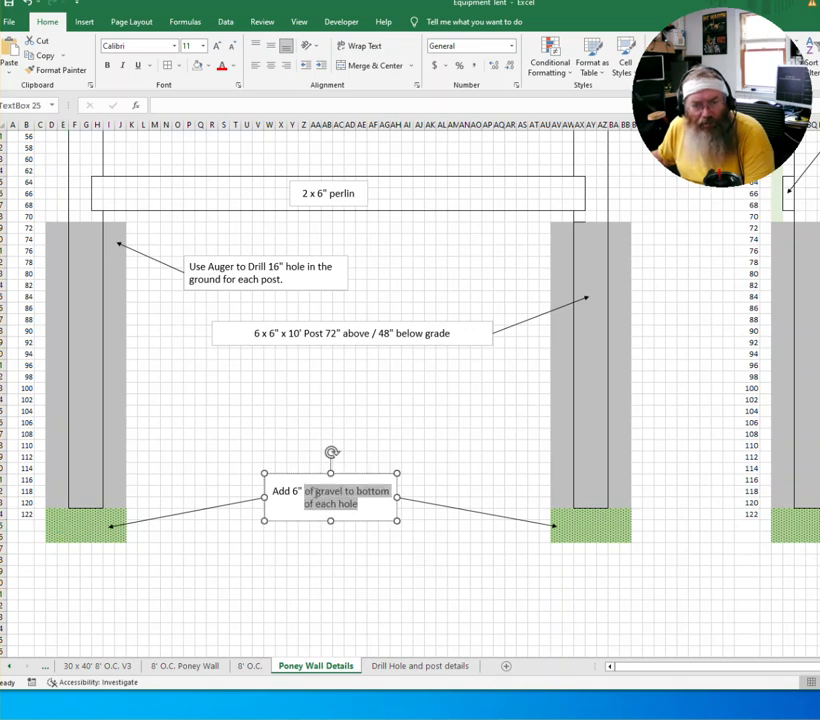
double_click(320, 497)
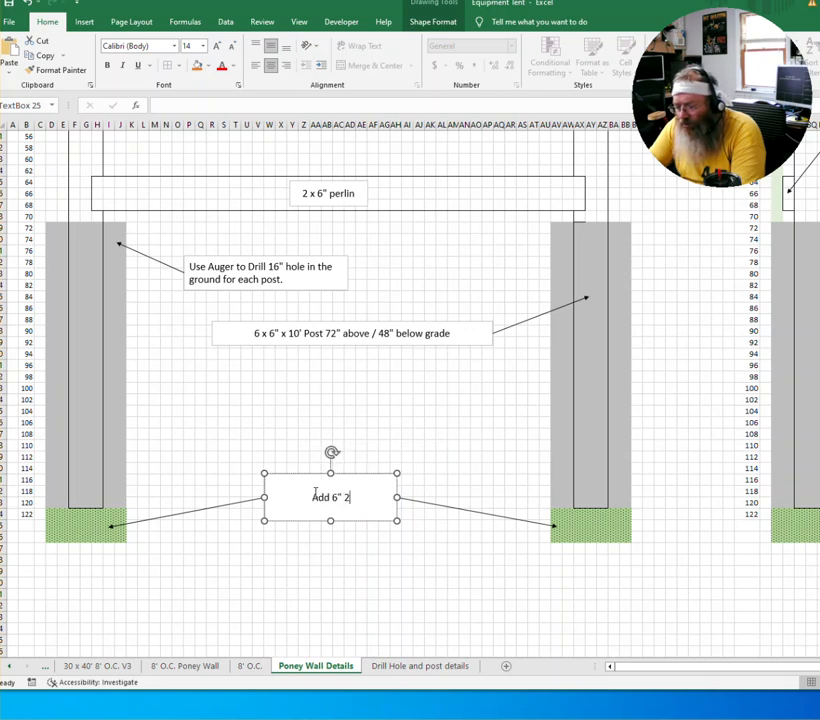
text(x20")
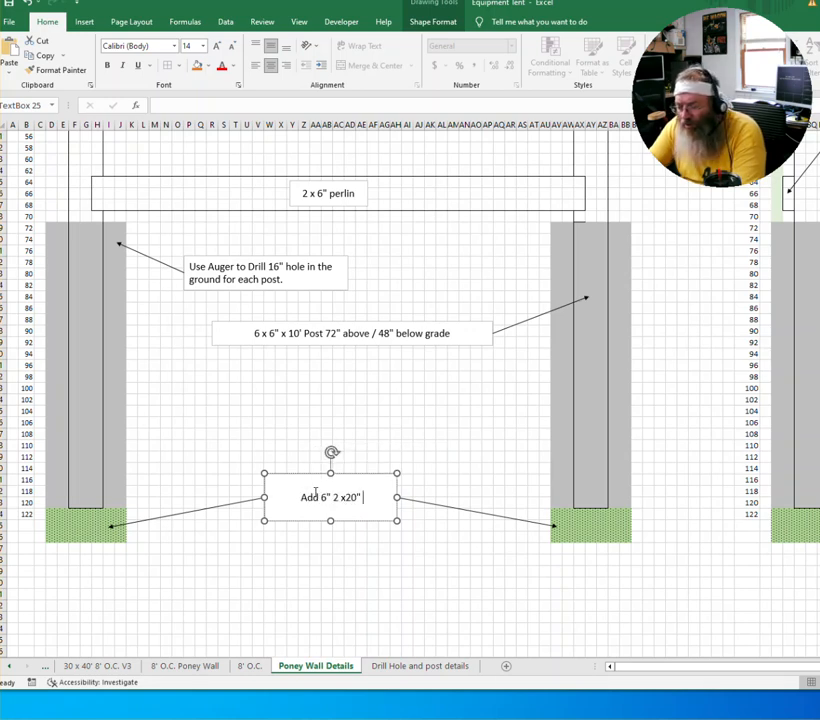
text(concrete pads)
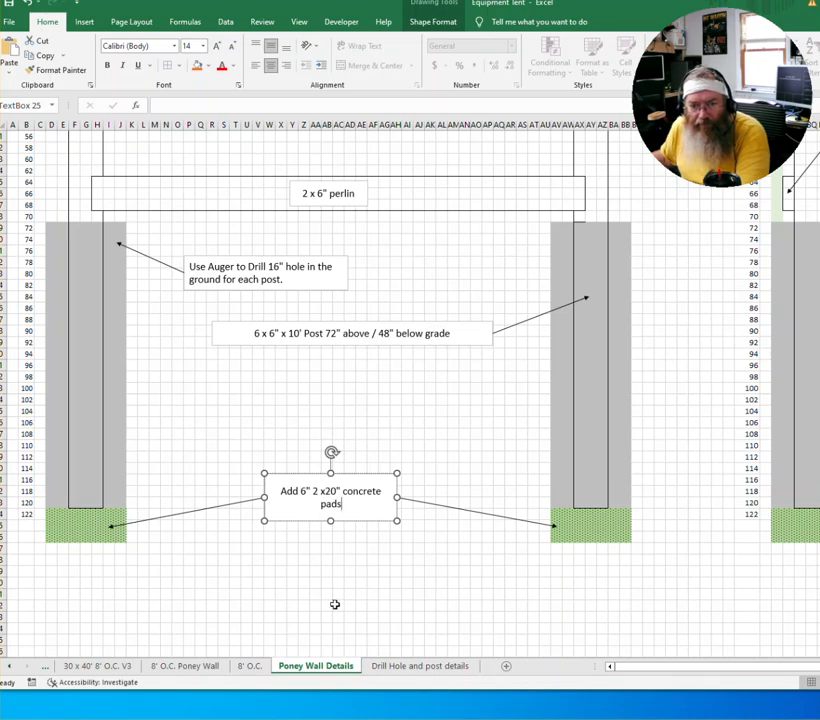
click(419, 666)
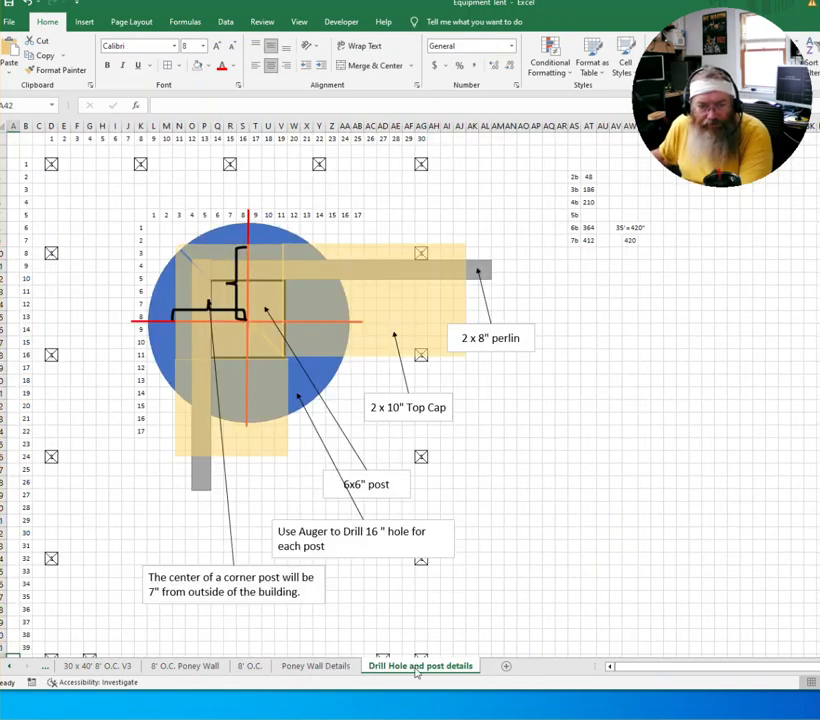
mouse_move(303, 363)
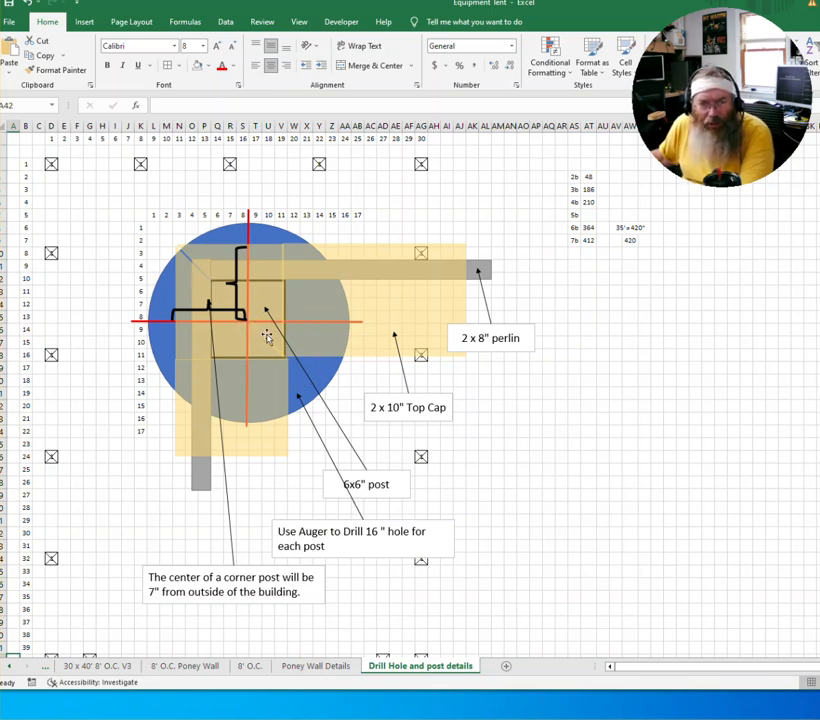
click(265, 340)
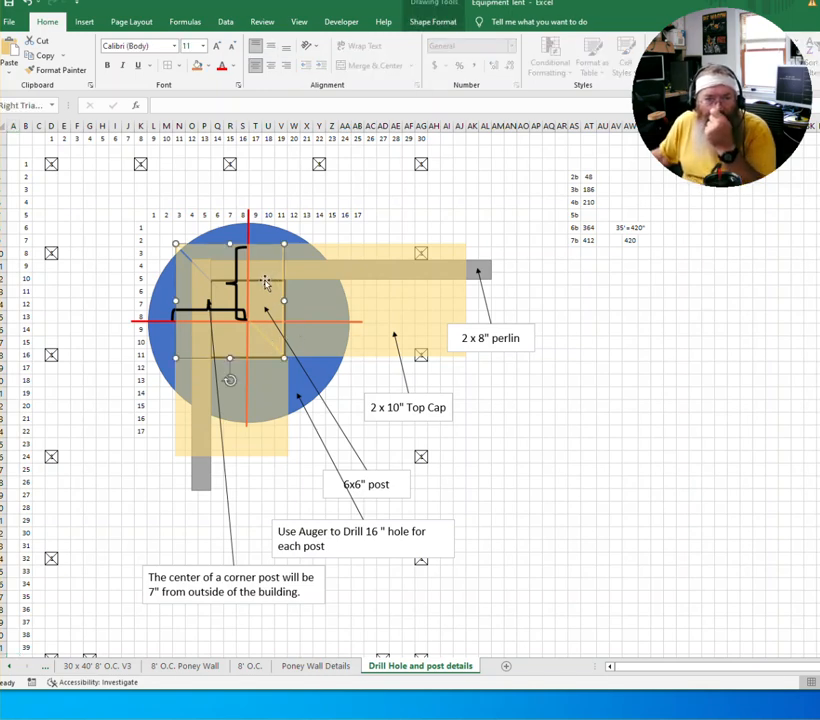
mouse_move(245, 307)
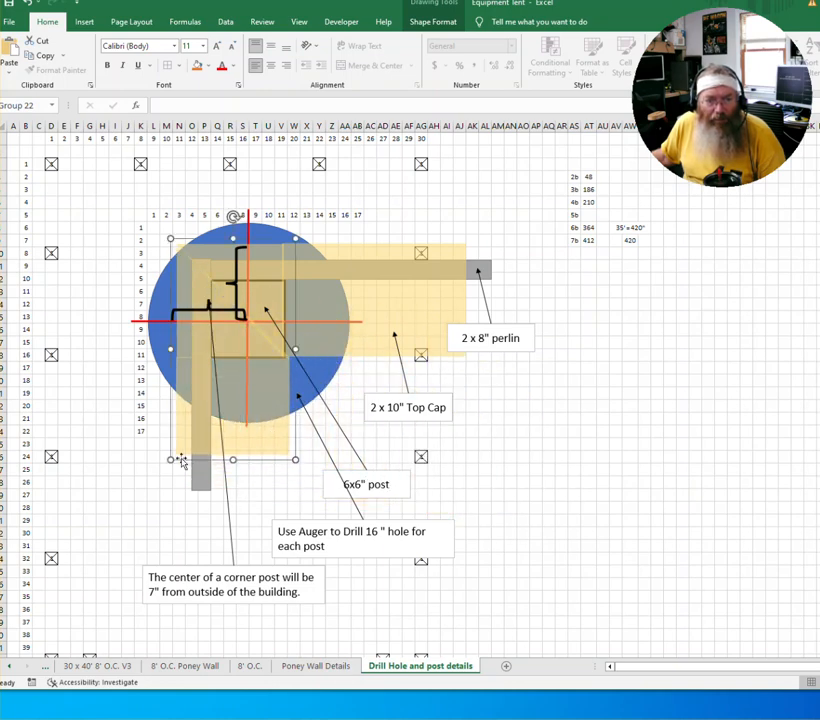
mouse_move(519, 284)
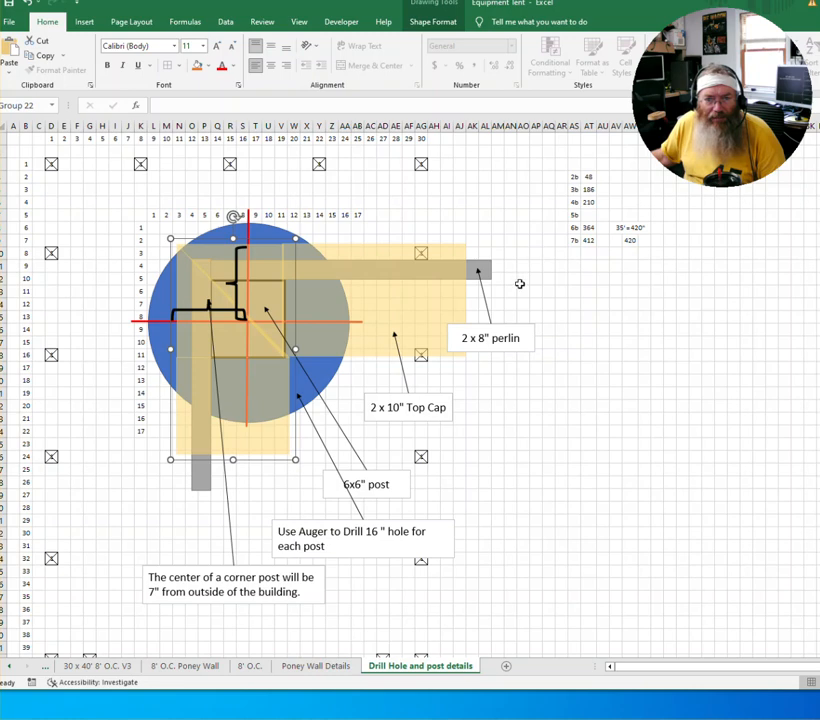
mouse_move(372, 332)
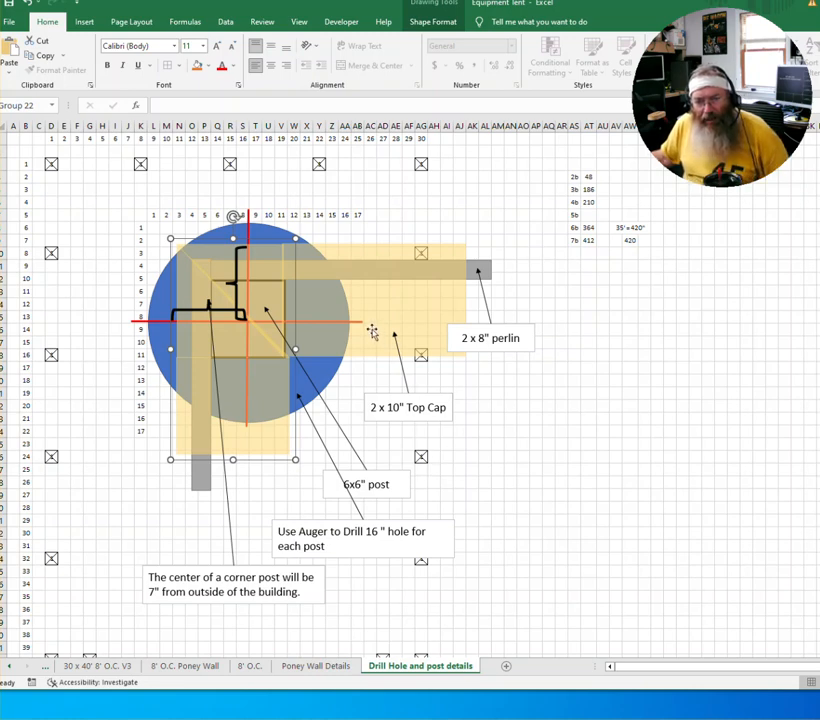
mouse_move(395, 417)
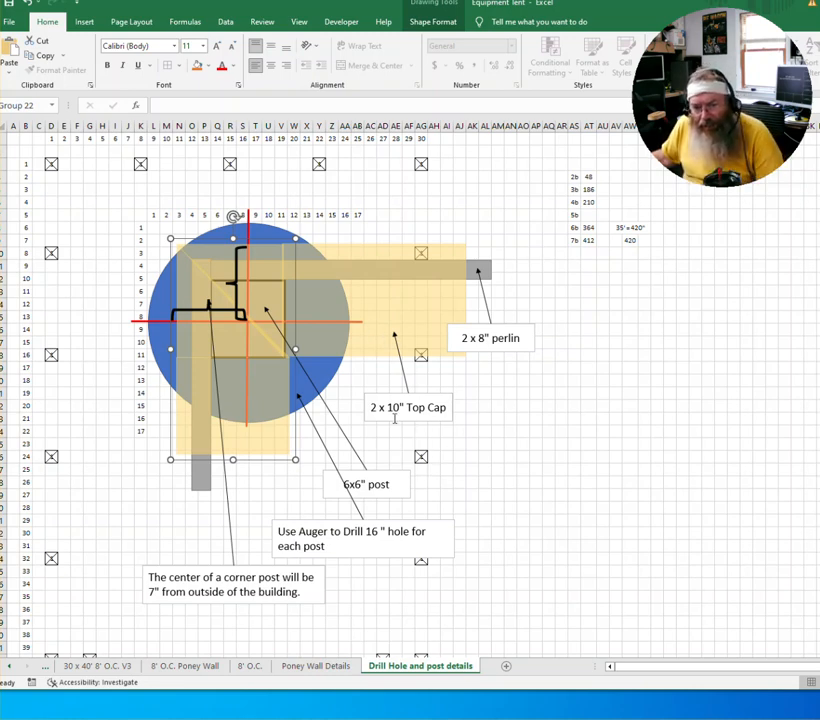
- Relabel the drawing's lumber as '2 x 8" Top Cap' and '2 x 6" perlin'
click(408, 407)
text(8)
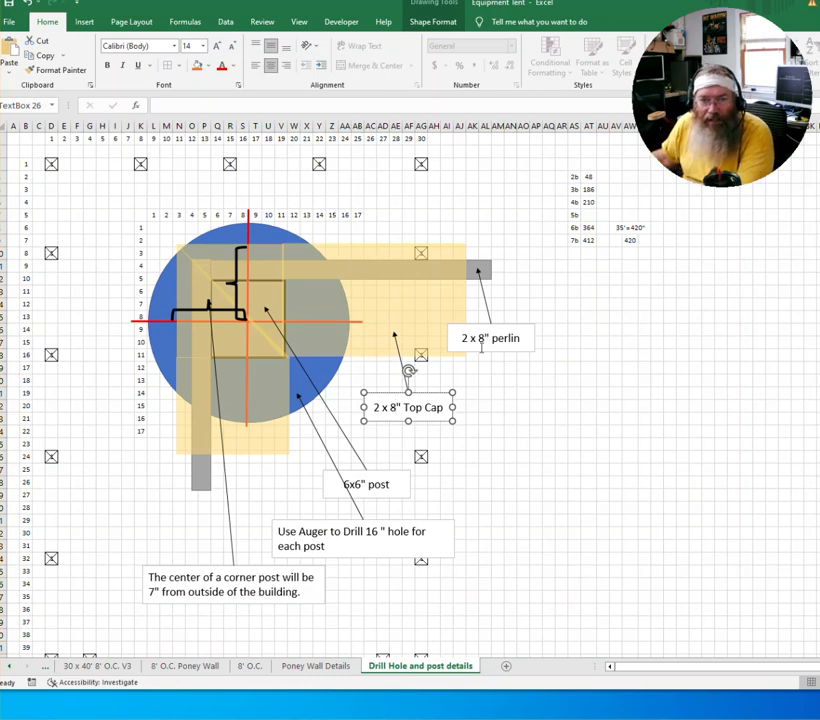
click(490, 337)
text(6)
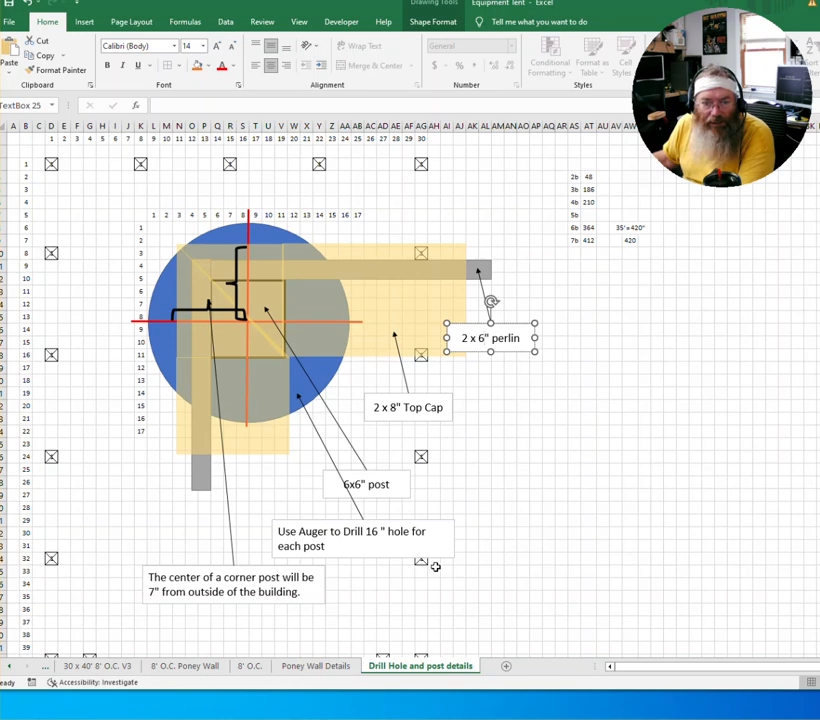
click(548, 532)
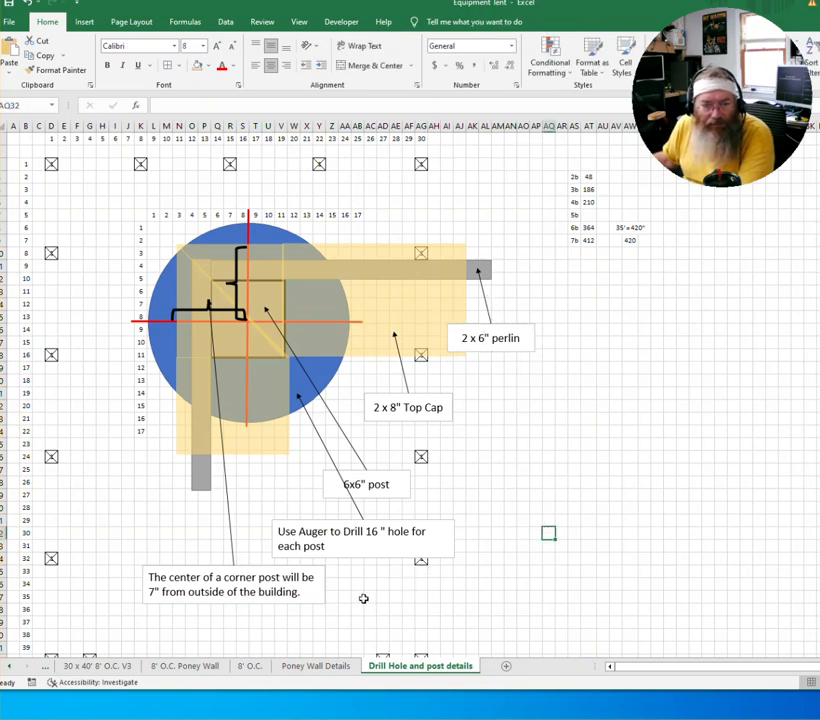